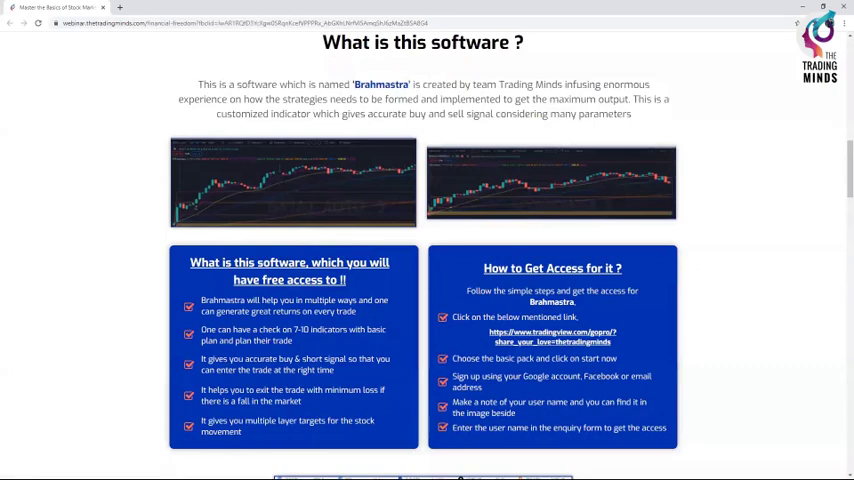
mouse_move(552, 168)
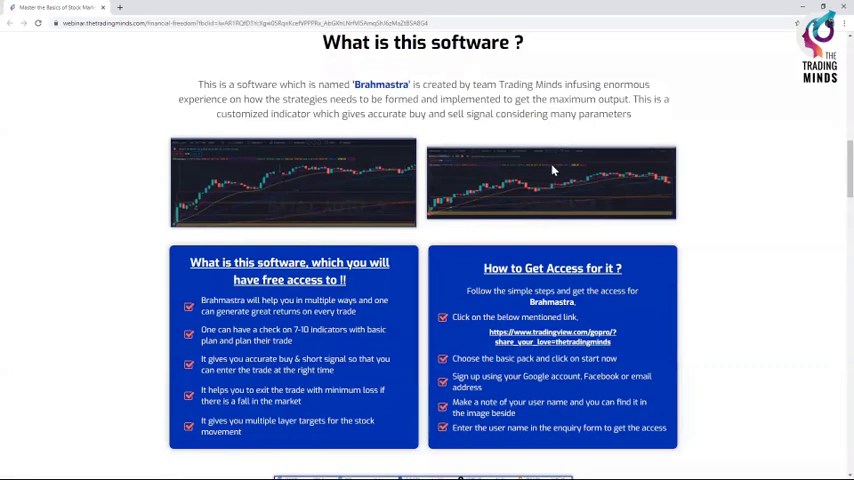
mouse_move(372, 250)
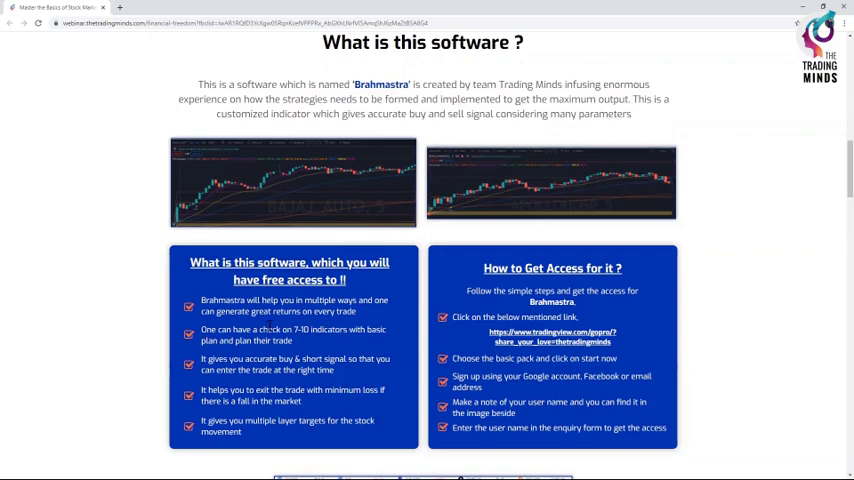
Step: Scroll through the Brahmastra description and the 'How to Get Access' section on the Trading Minds page
scroll("down", 3)
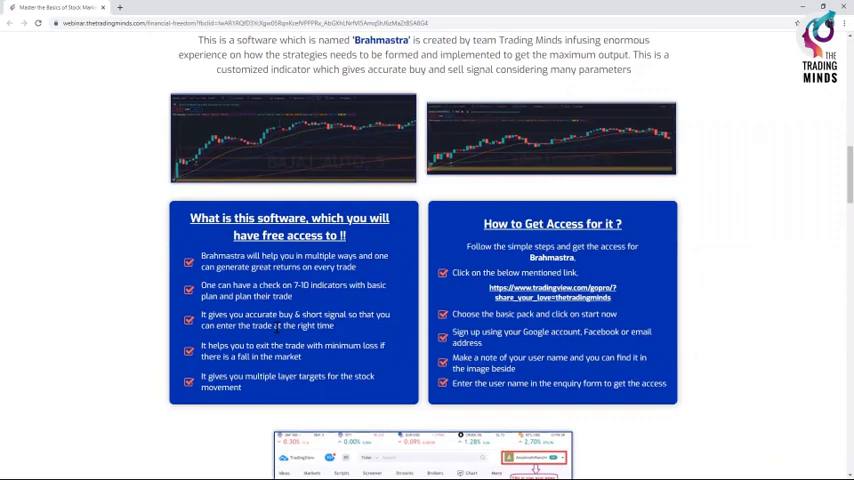
scroll("down", 3)
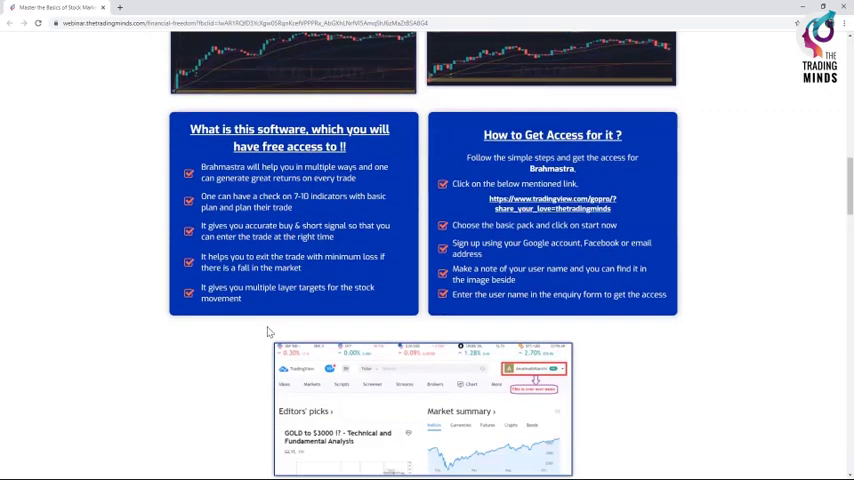
scroll("up", 3)
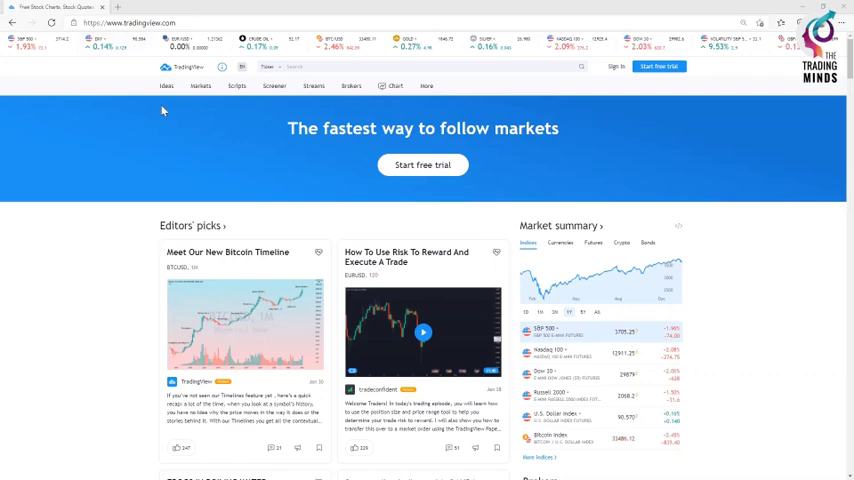
mouse_move(184, 54)
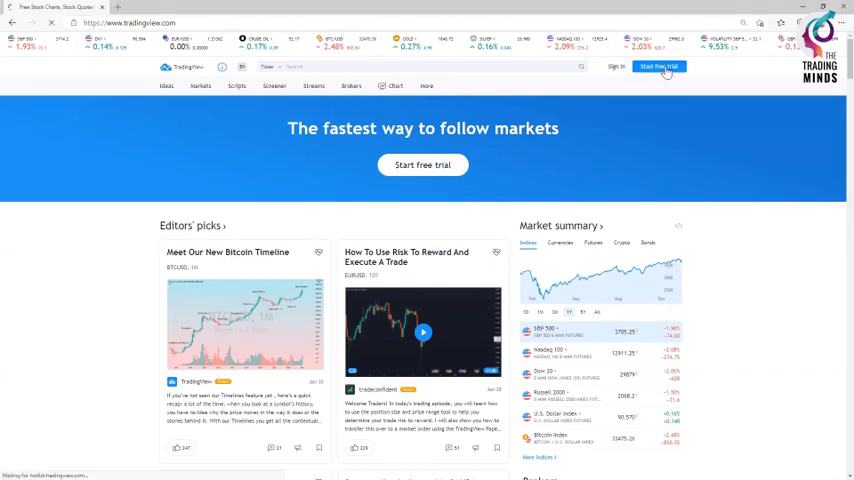
Step: Start the free trial from the TradingView home page to reach the pricing plans
left_click(658, 66)
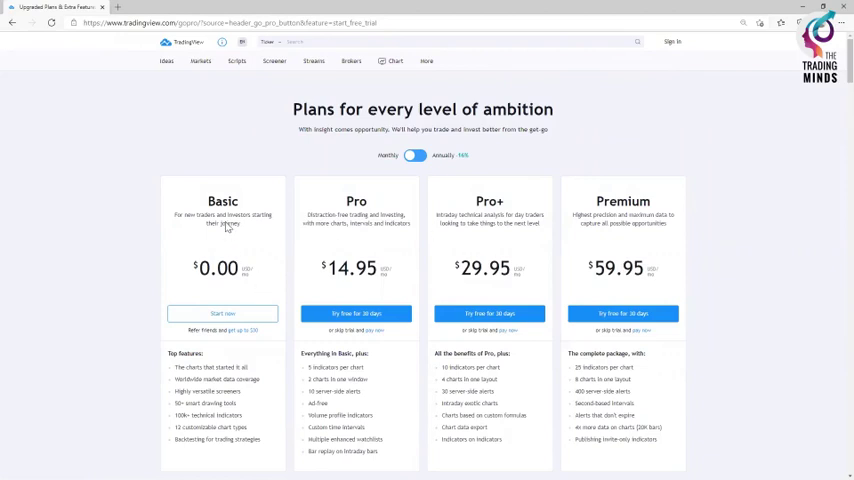
mouse_move(220, 250)
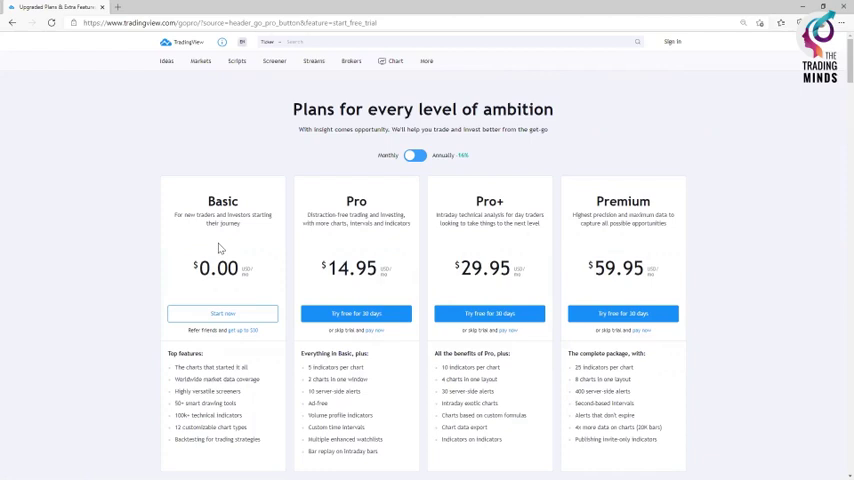
Step: Choose 'Start now' under the free Basic $0.00 plan
left_click(222, 312)
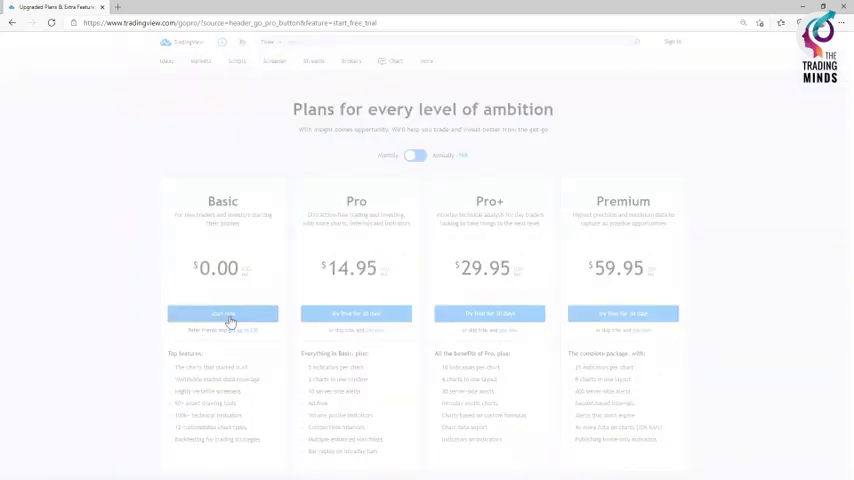
Step: Bring up the Sign up dialog with Google, Facebook, other account and Email options
left_click(222, 312)
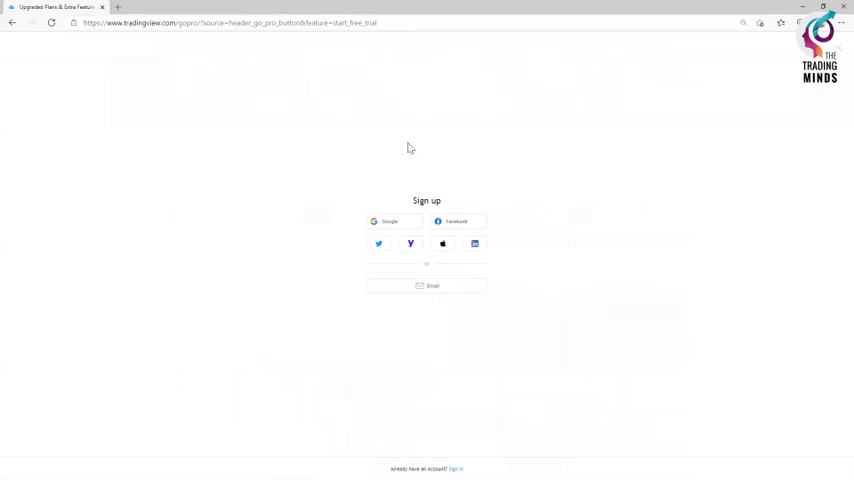
mouse_move(324, 308)
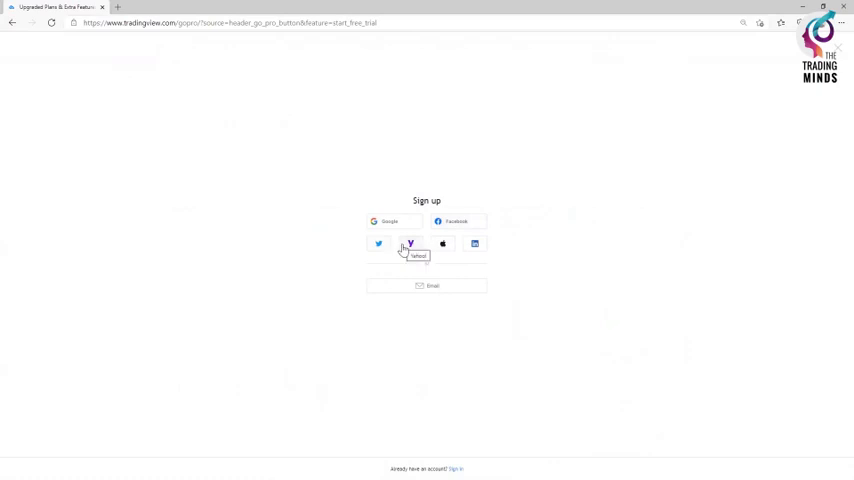
Step: Choose Google sign-up and continue with the account email address
left_click(388, 220)
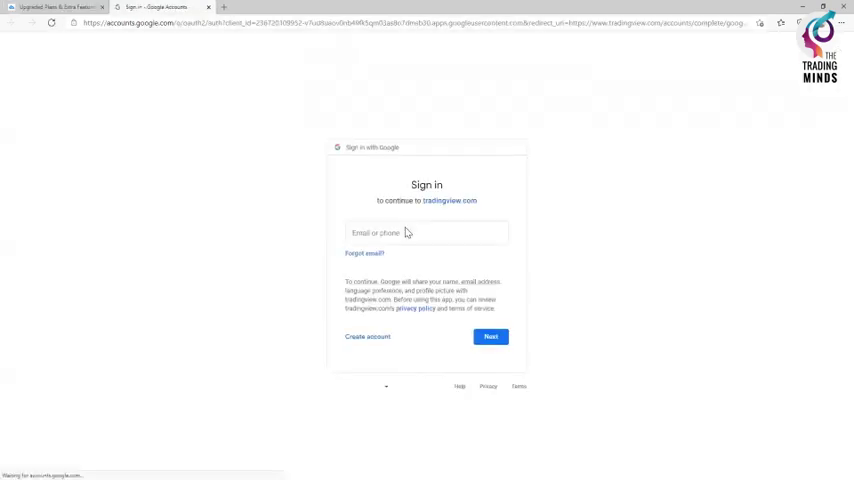
type("the")
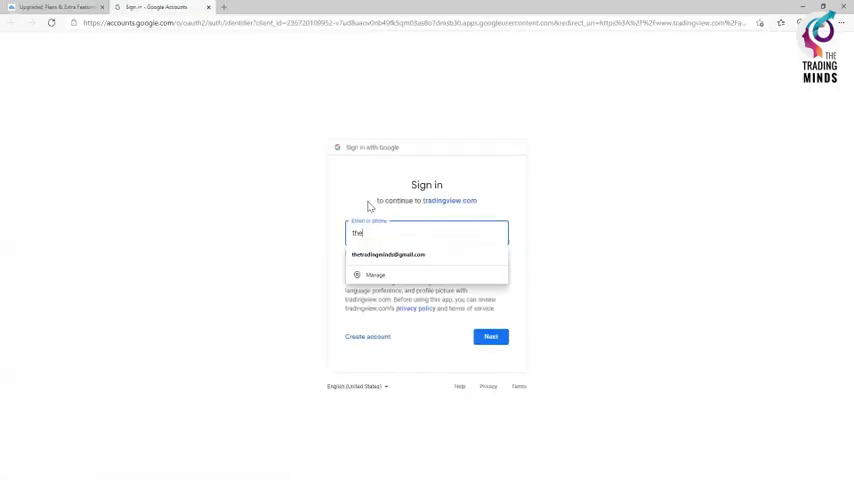
left_click(388, 254)
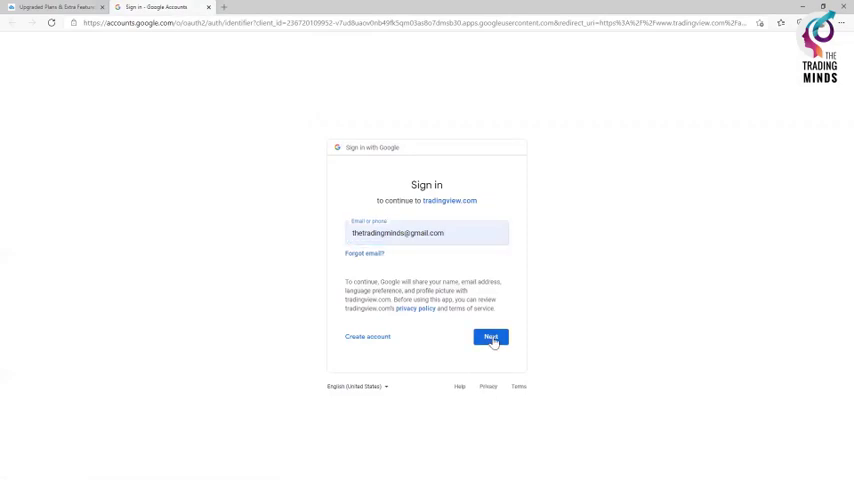
Step: Enter the Google account password and submit it to finish signing in
left_click(490, 336)
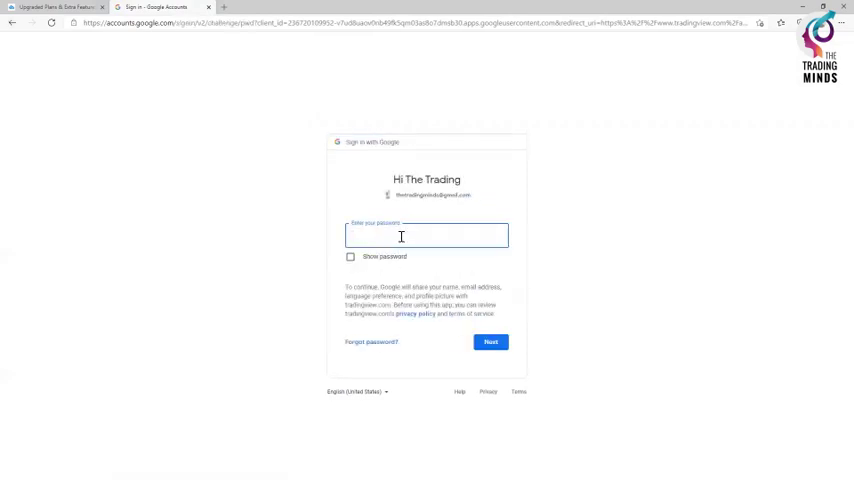
type("••••")
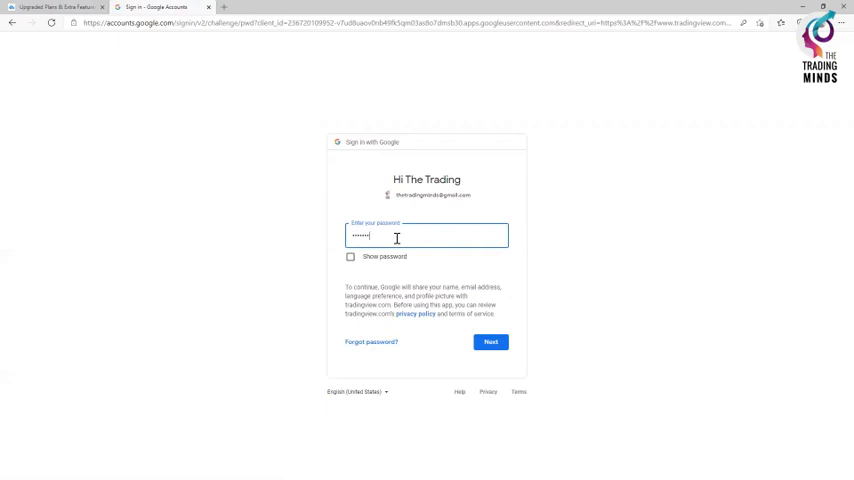
key("backspace")
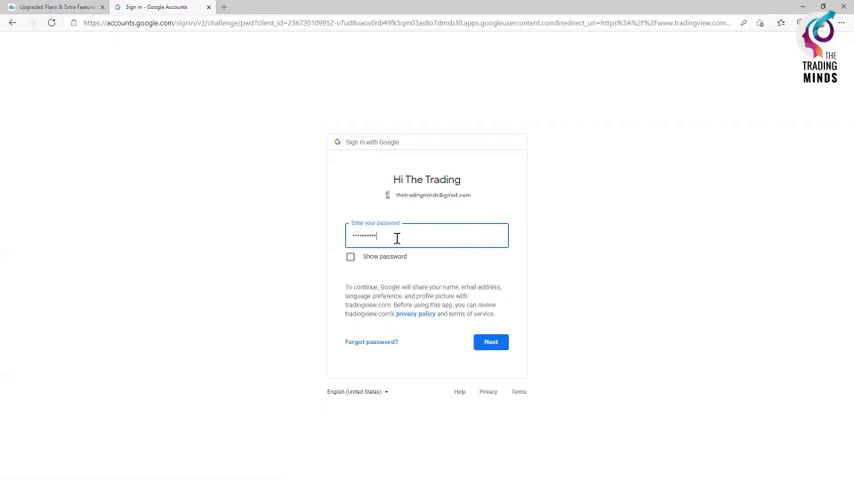
type("•")
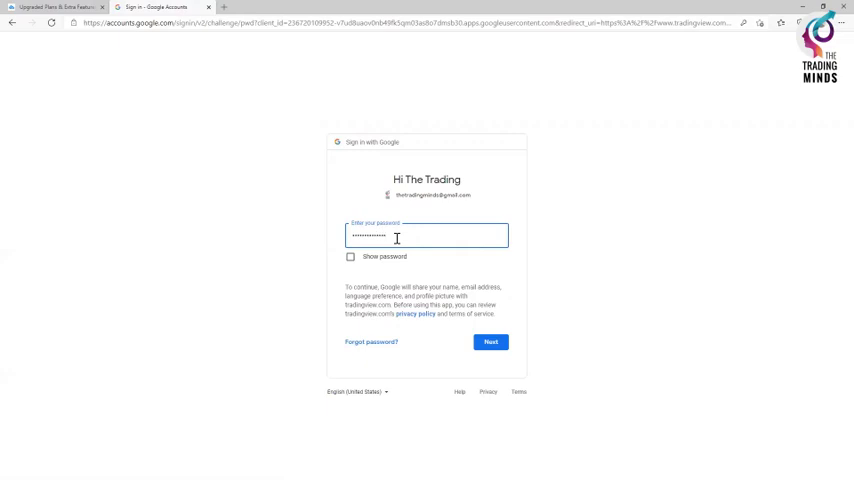
left_click(490, 342)
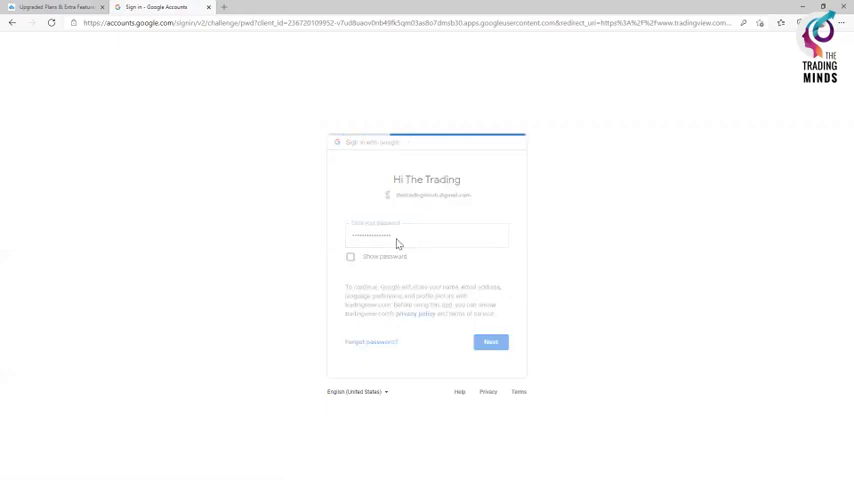
left_click(490, 342)
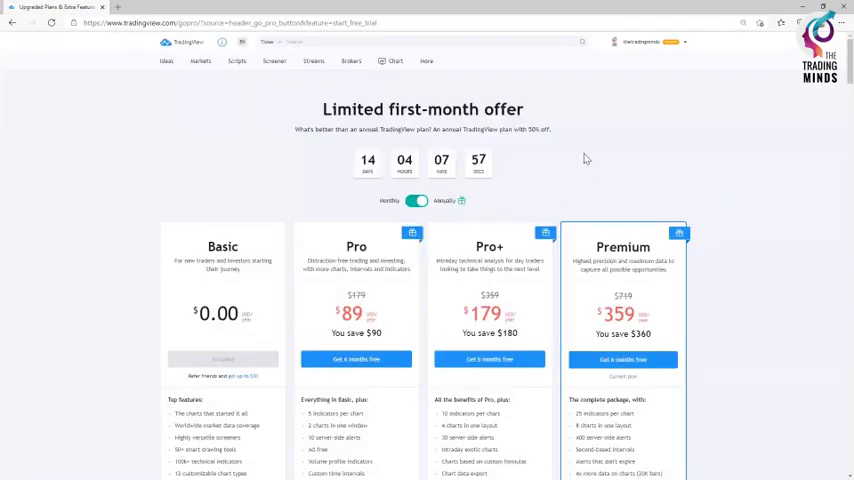
Step: Launch Supercharts from the Products menu to get a live chart
left_click(274, 60)
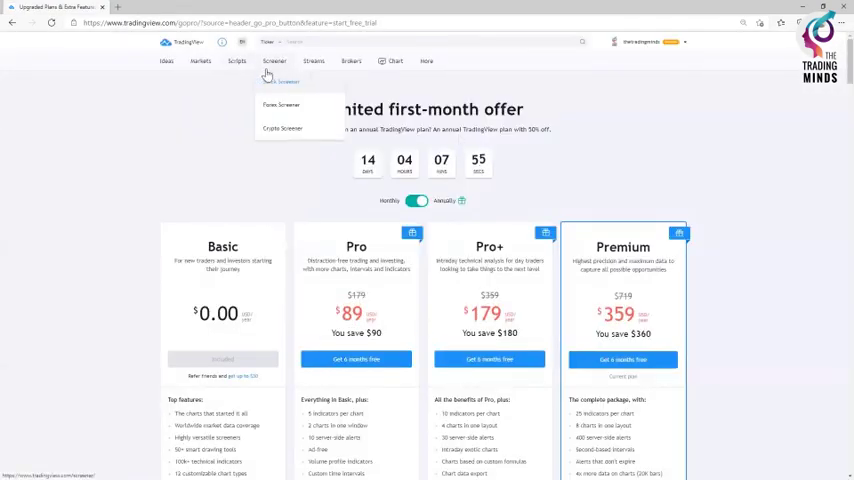
left_click(394, 60)
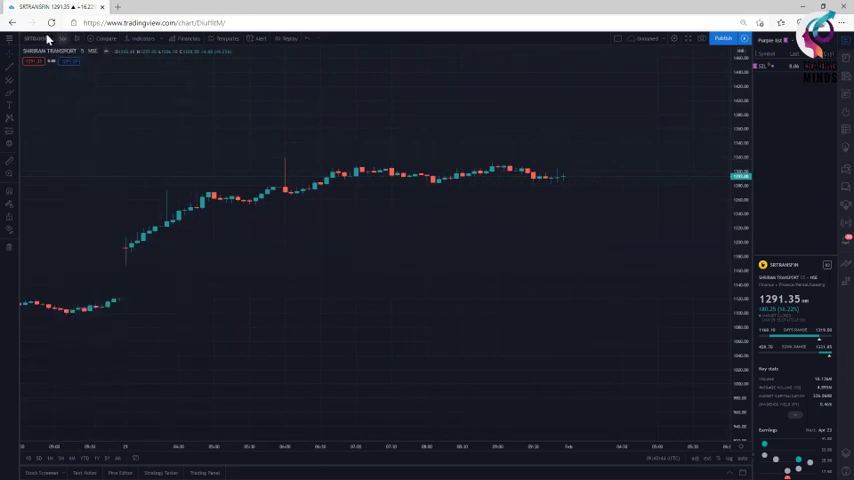
Step: Switch the chart to a stock picked from the Symbol Search results
left_click(48, 52)
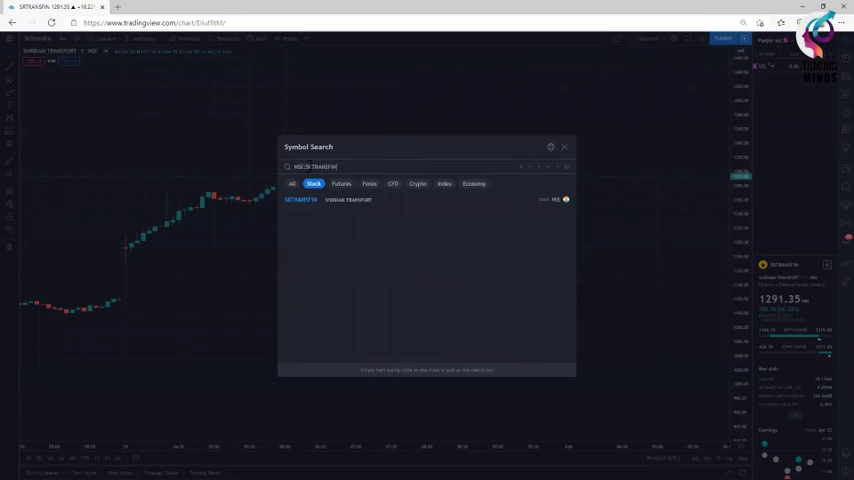
left_click(300, 200)
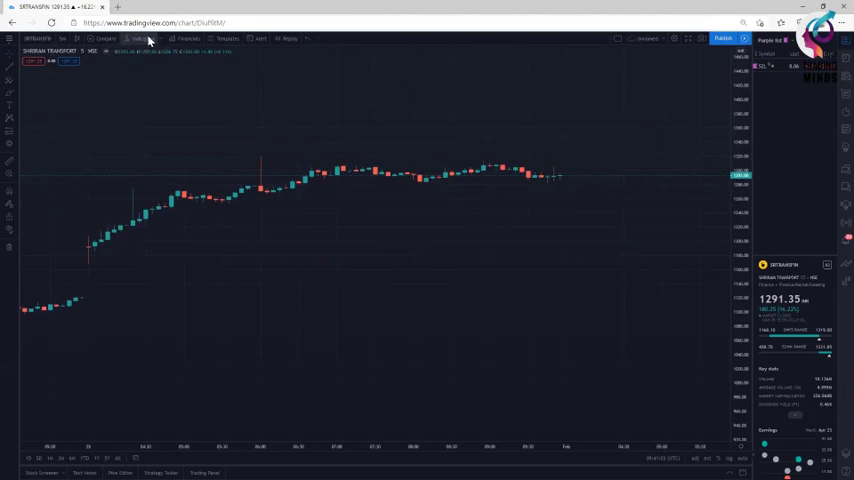
Step: Add the TTM Intraday indicator from the Invite-only scripts list to the chart
left_click(140, 38)
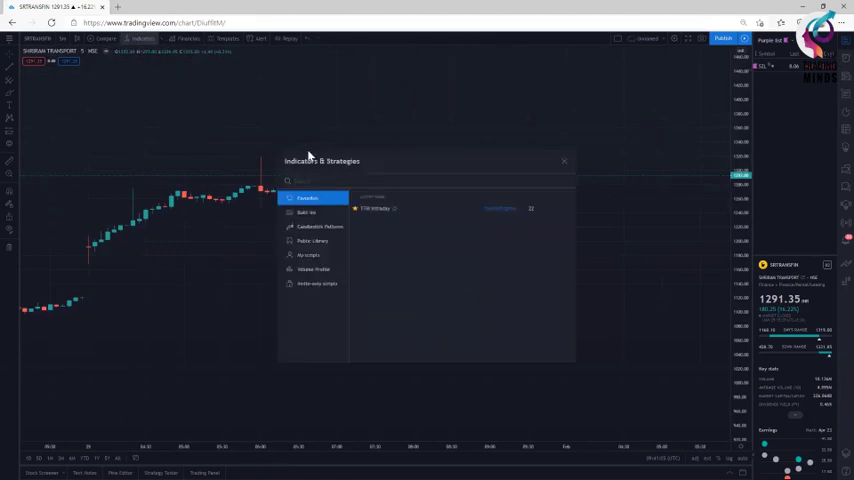
mouse_move(312, 290)
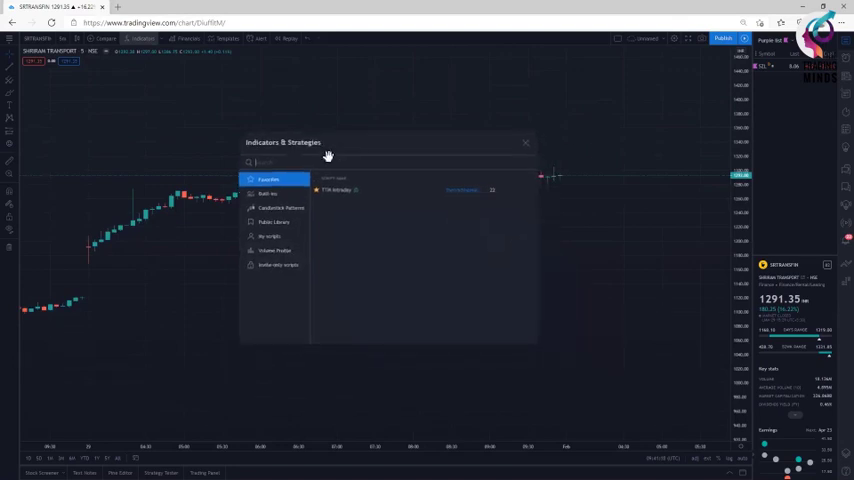
left_click(278, 264)
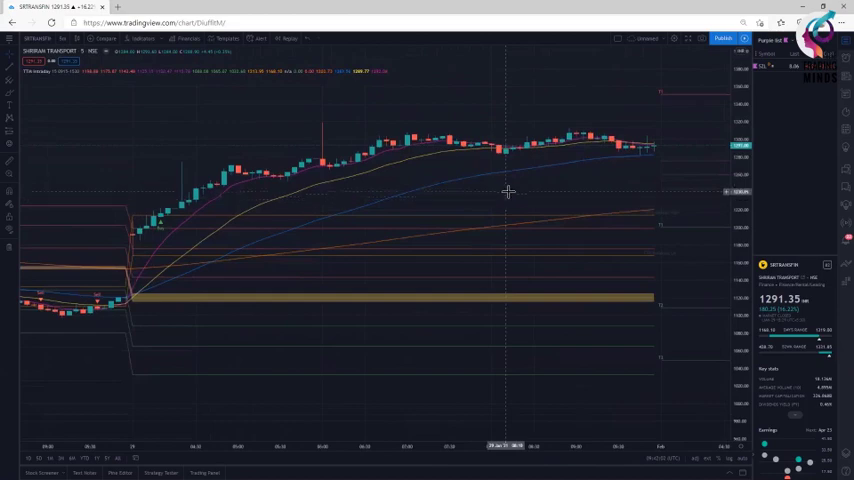
mouse_move(488, 196)
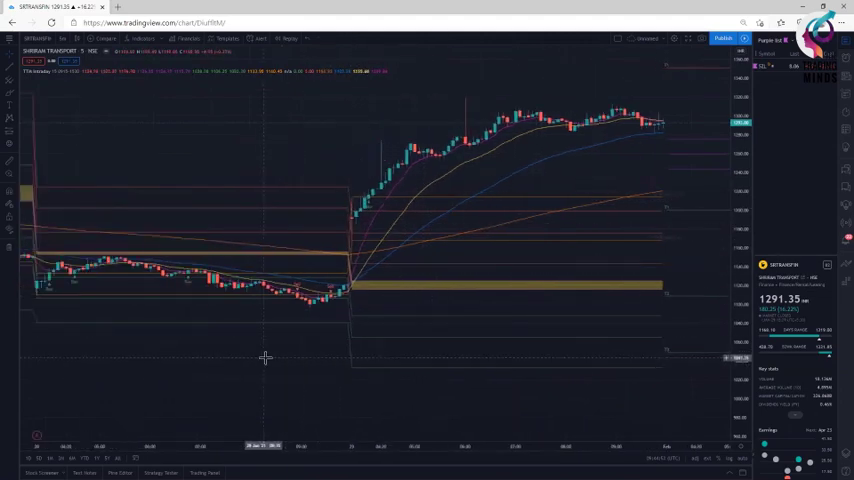
mouse_move(308, 344)
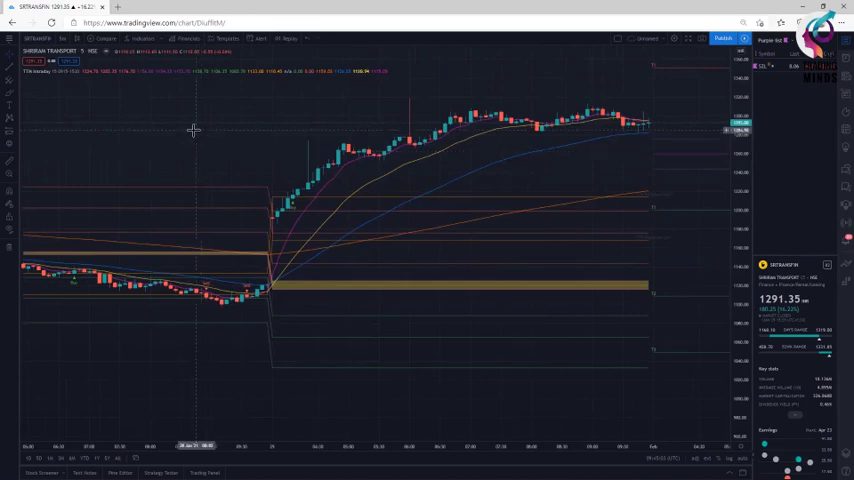
mouse_move(198, 108)
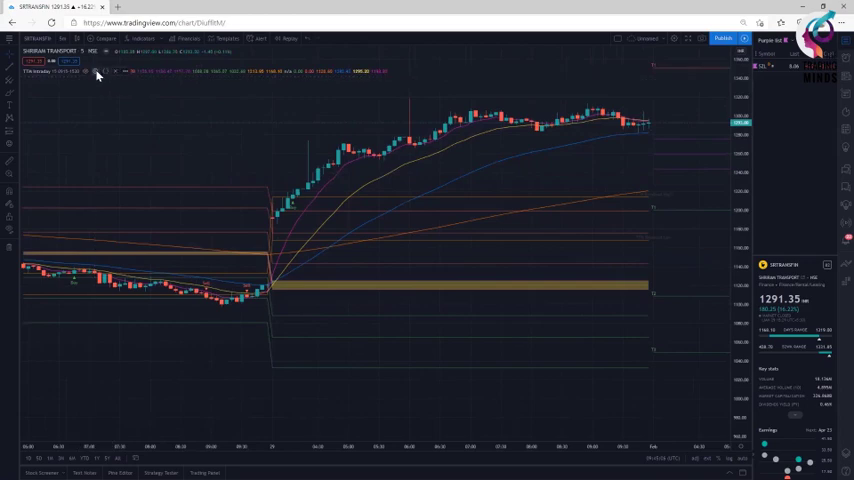
left_click(96, 72)
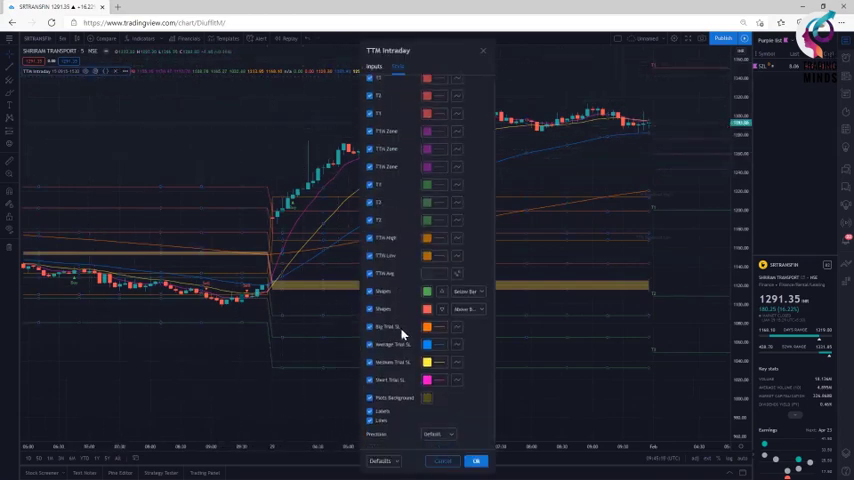
left_click(476, 460)
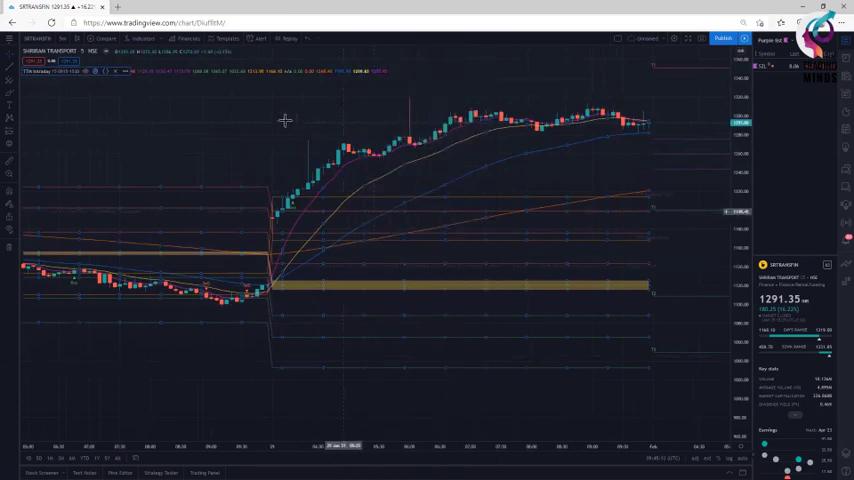